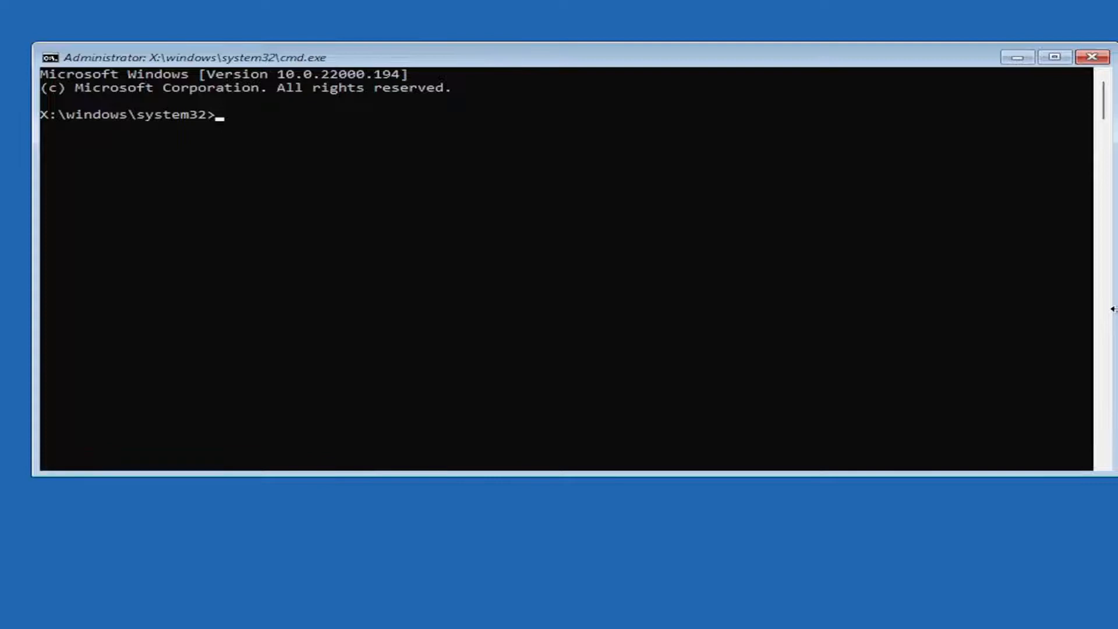
Step: Open Command Prompt with Shift+F10 and change directory into the oobe folder (cd oobe)
key(shift+f10)
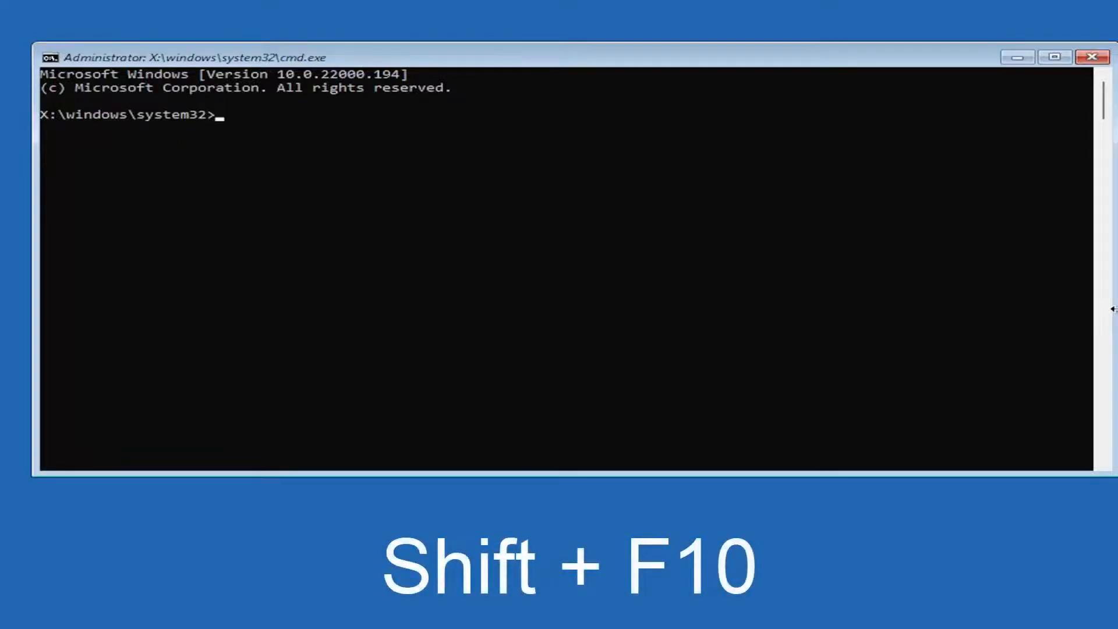
mouse_move(722, 48)
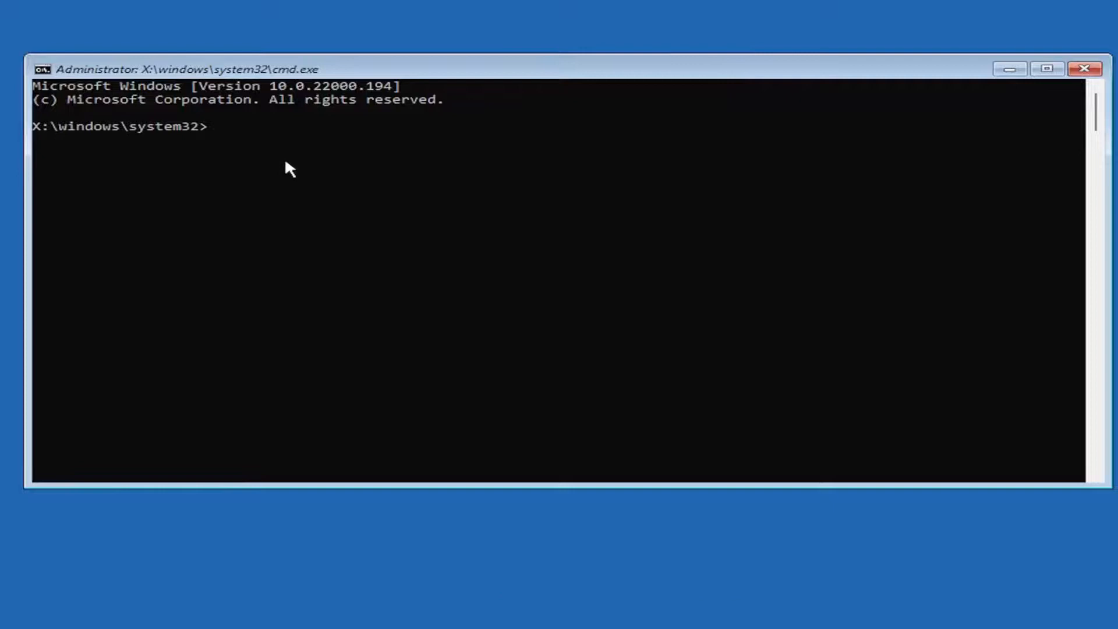
text(cd o)
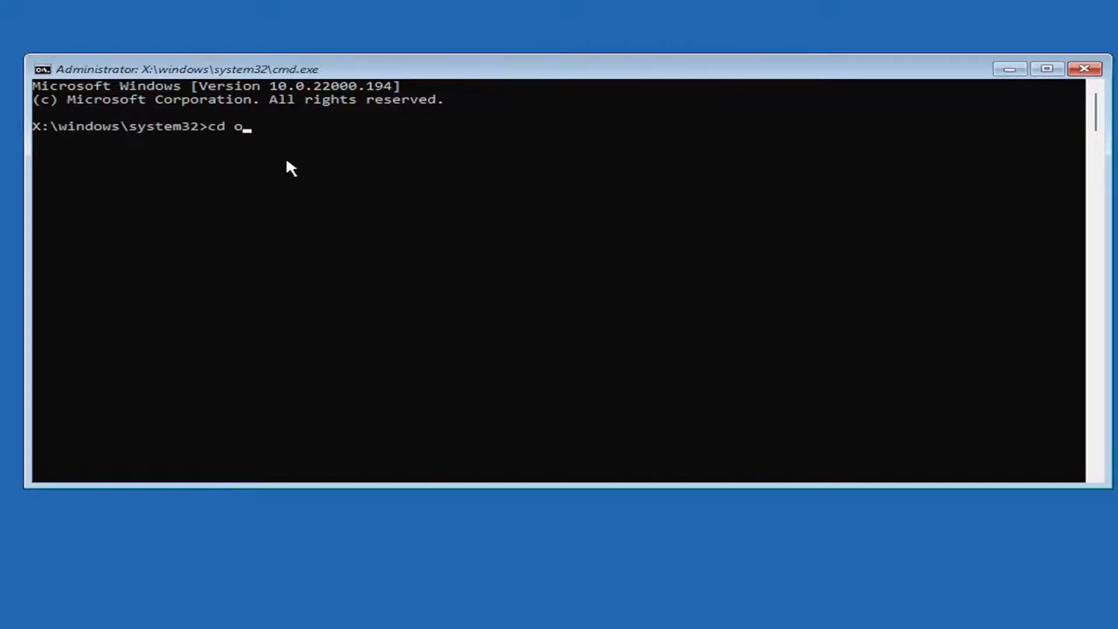
key(Return)
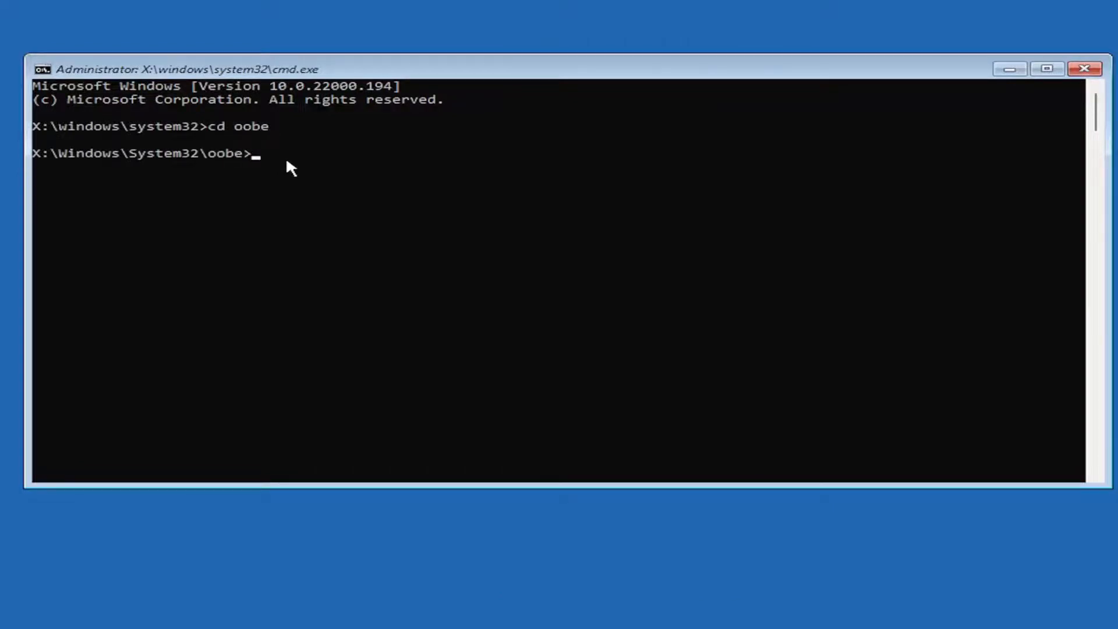
Step: Enter 'msoobe' at the X:\Windows\System32\oobe prompt, ready to run
text(m)
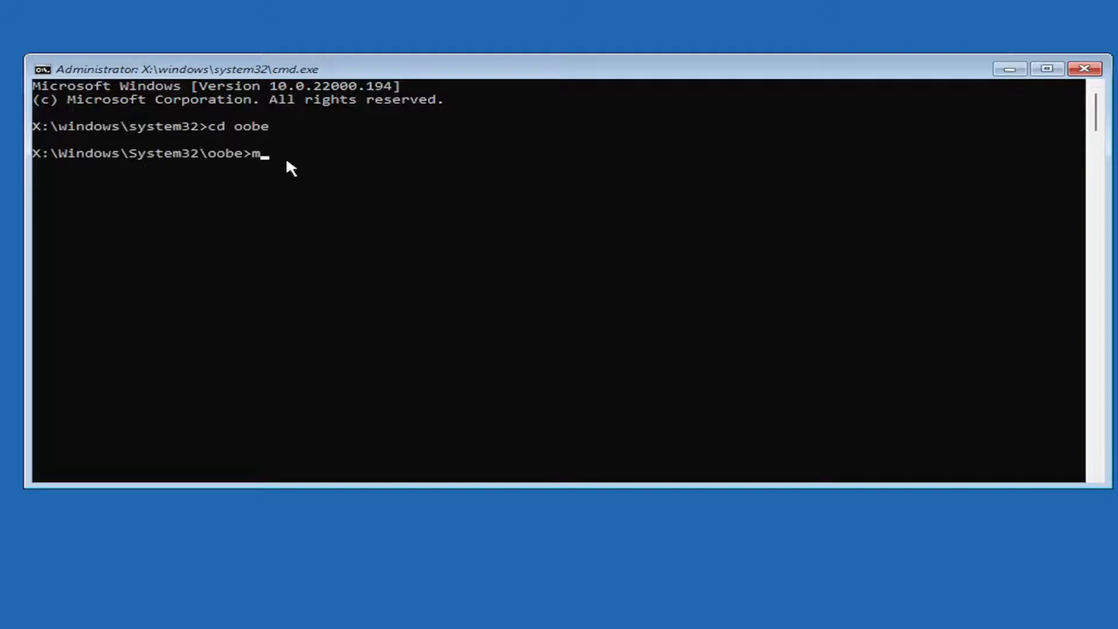
text(soobe)
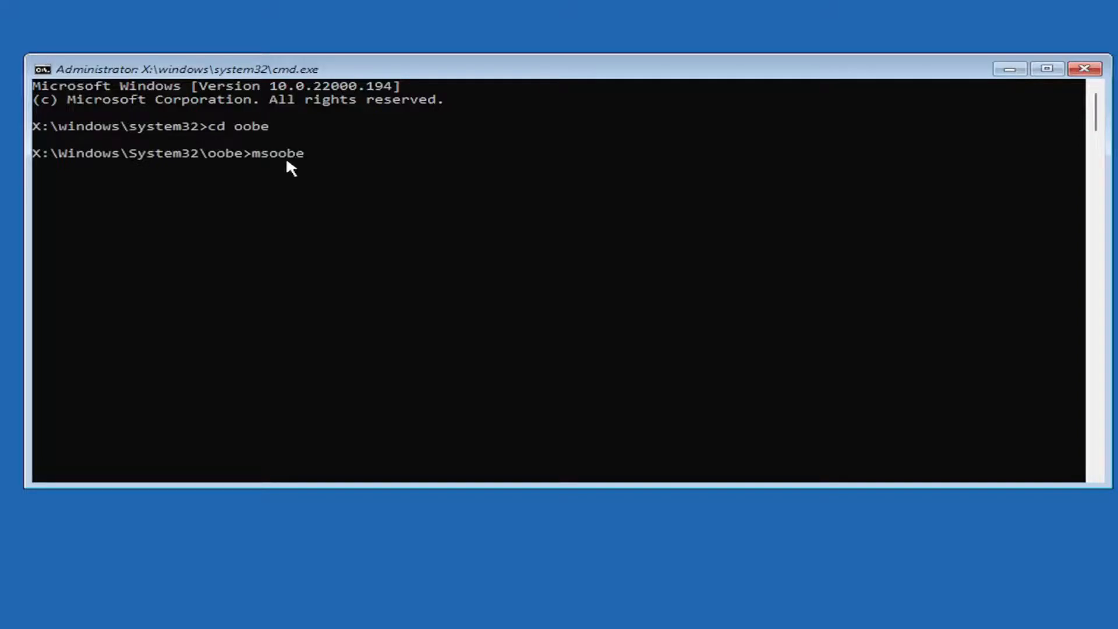
mouse_move(300, 180)
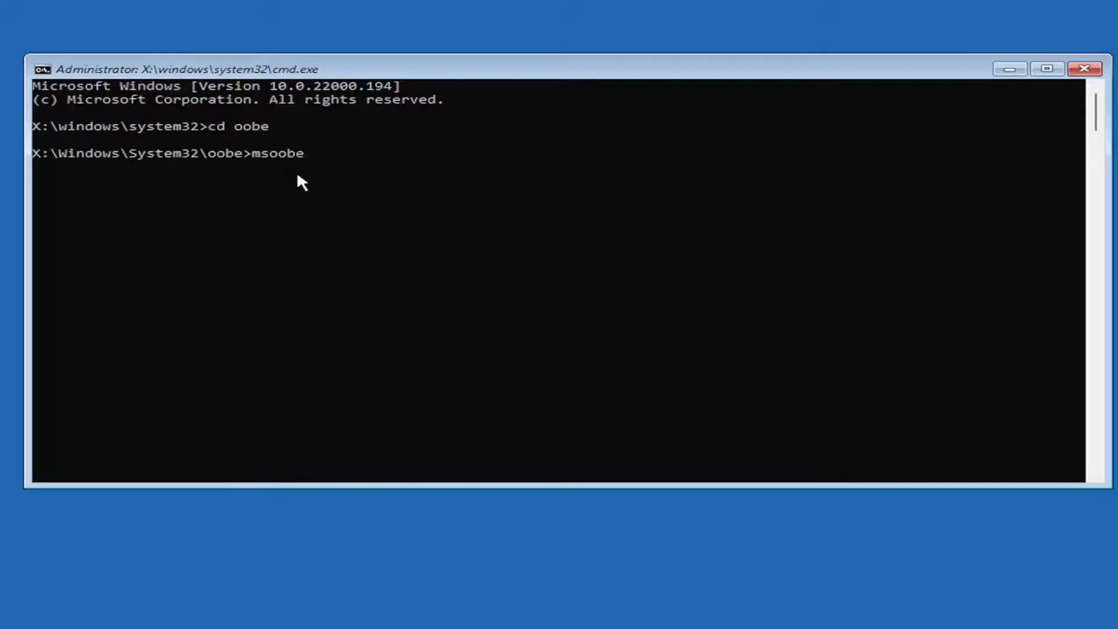